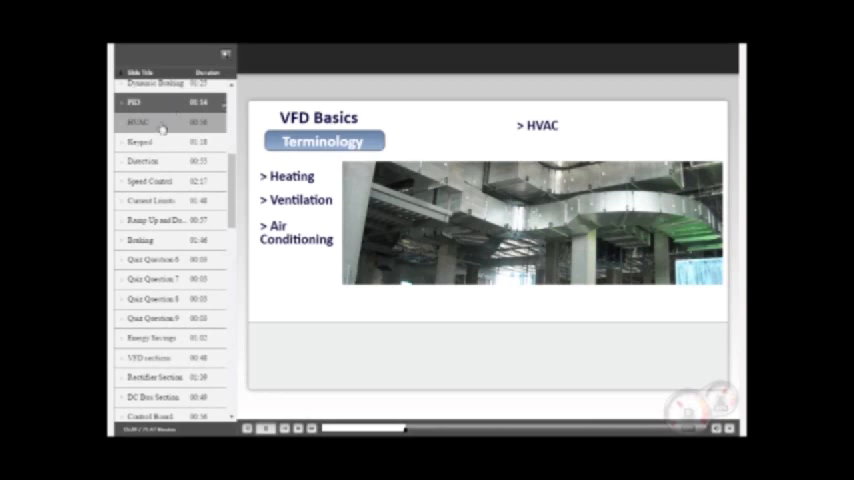
Step: Select the PID - PLC Combo control slide with its closed-loop diagram
left_click(140, 121)
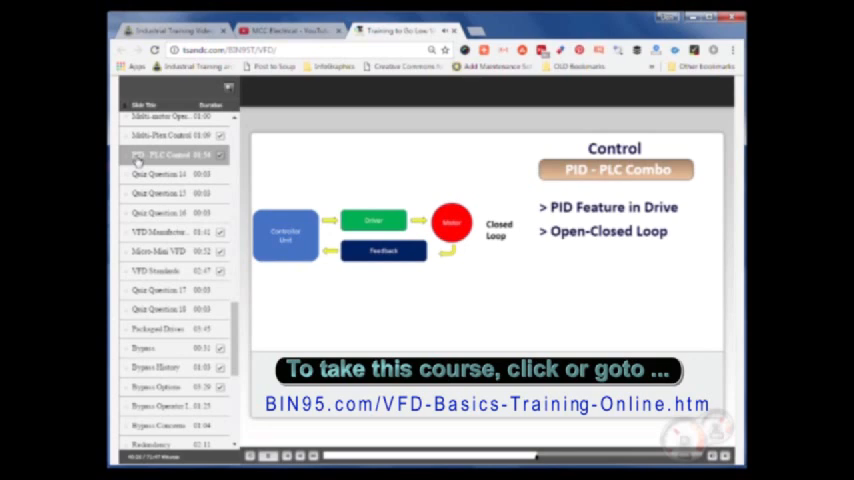
left_click(170, 232)
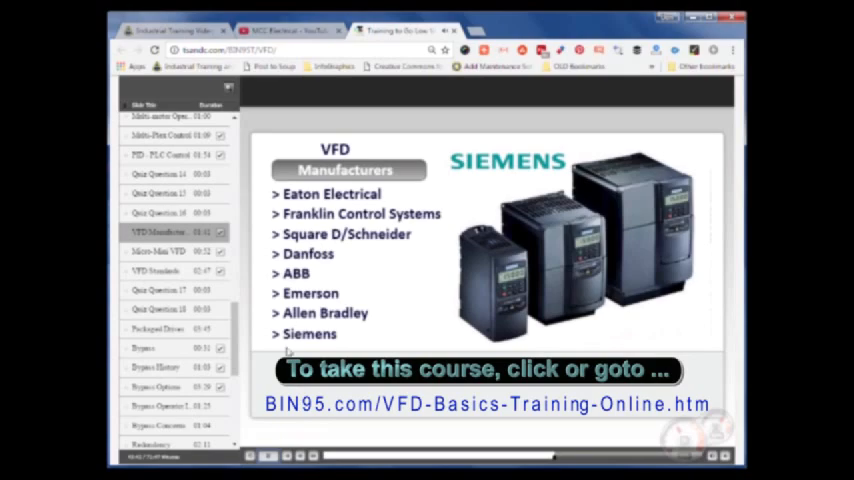
Step: Select the Micro-Mini-Board Level VFD slide after the VFD Manufacturers slide
left_click(160, 251)
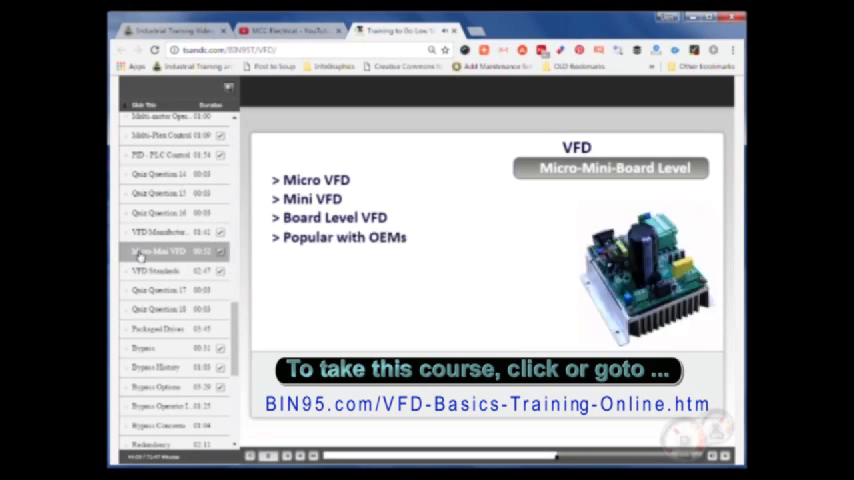
left_click(160, 271)
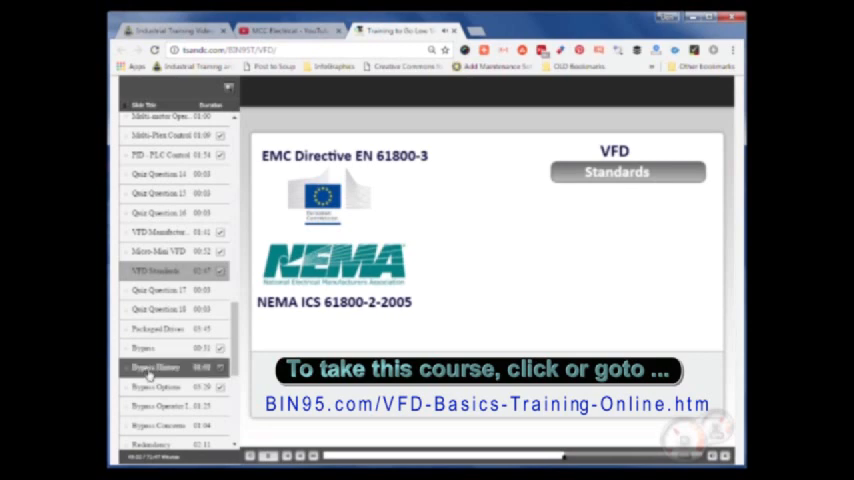
Step: Jump to Bypass History and play through its failure-rate and bypass economics points
left_click(160, 367)
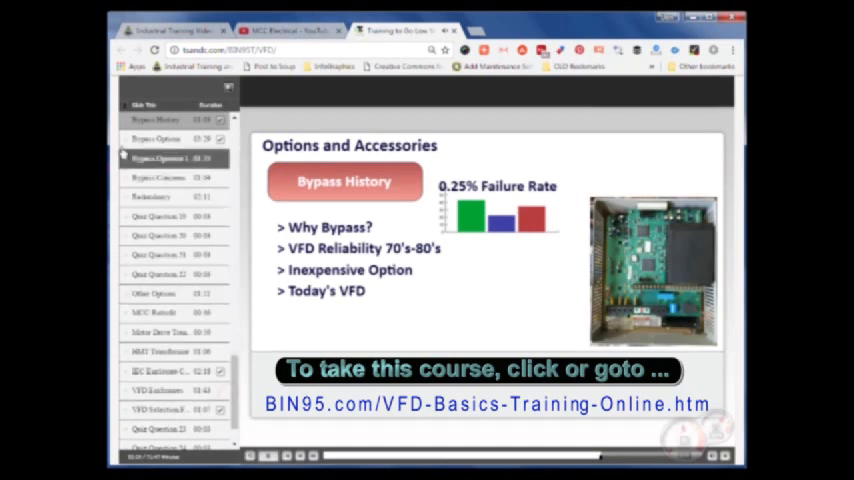
left_click(160, 196)
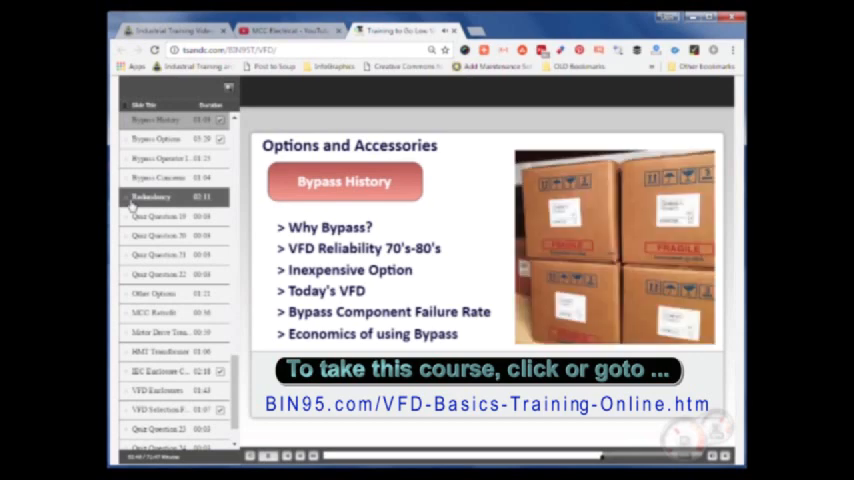
Step: Jump to the Redundancy slide with its dual-drive power diagram and Background point
left_click(150, 196)
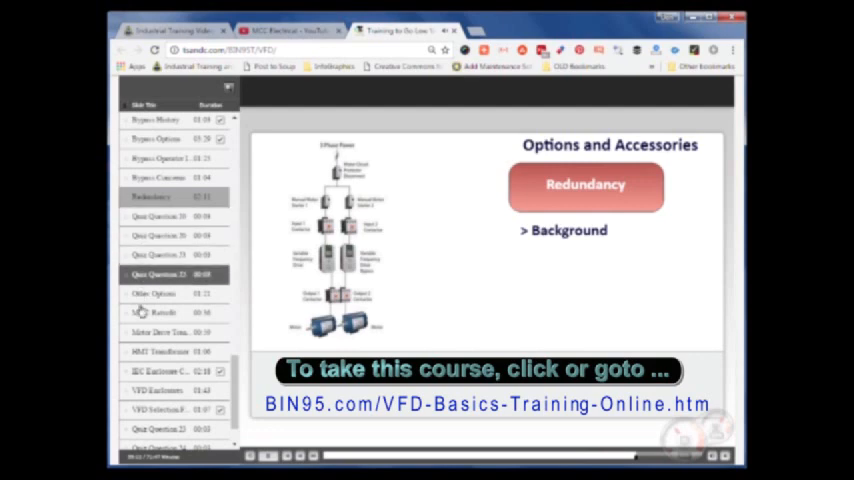
left_click(162, 313)
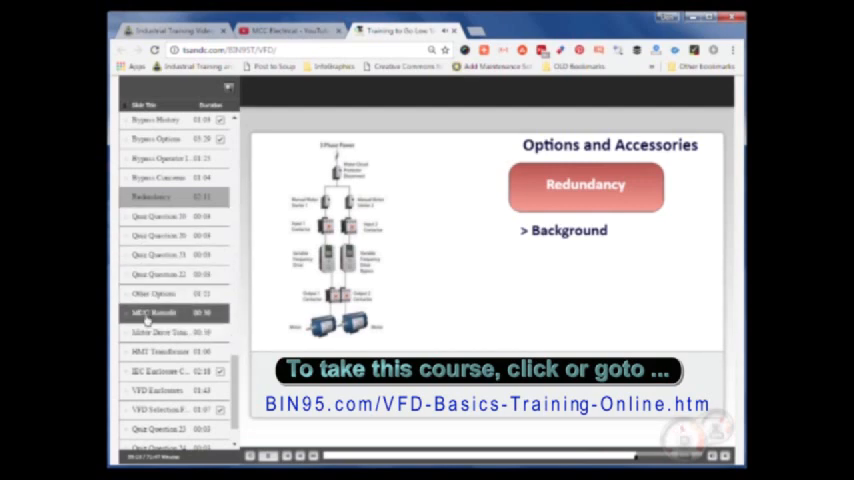
Step: Jump to MCC Retrofit, covering starter replacement, energy savings and heat dissipation
left_click(152, 312)
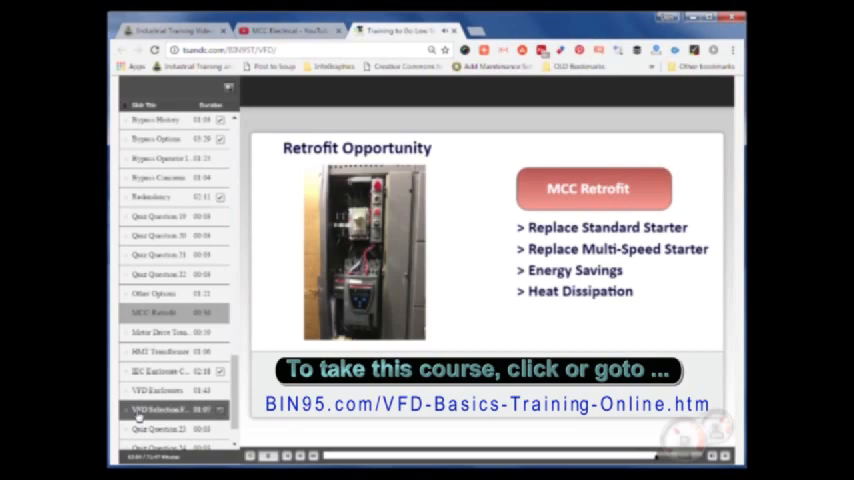
Step: Jump to the Variable Frequency Drives Selection Factors slide in the sidebar list
left_click(160, 409)
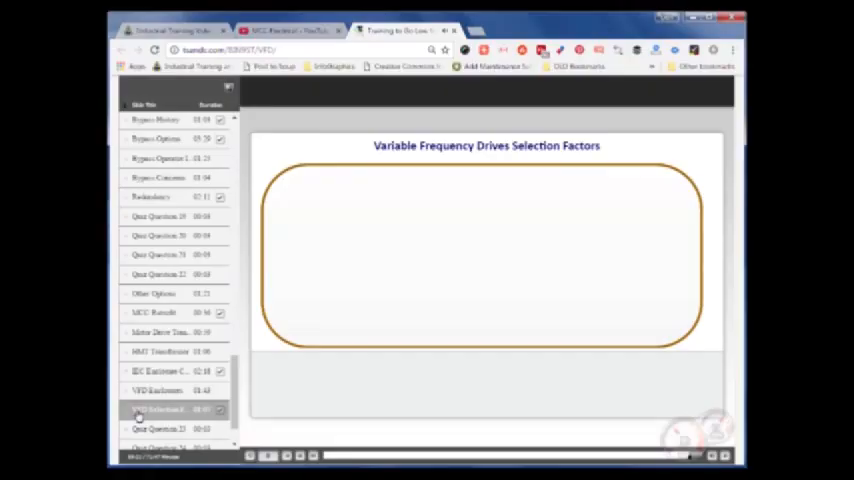